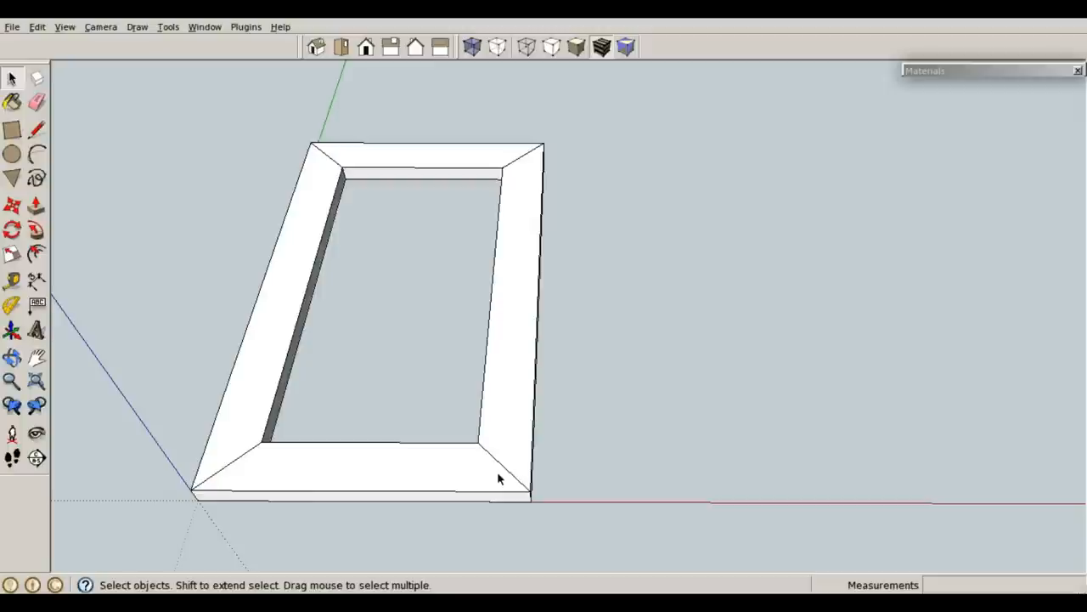
mouse_move(488, 461)
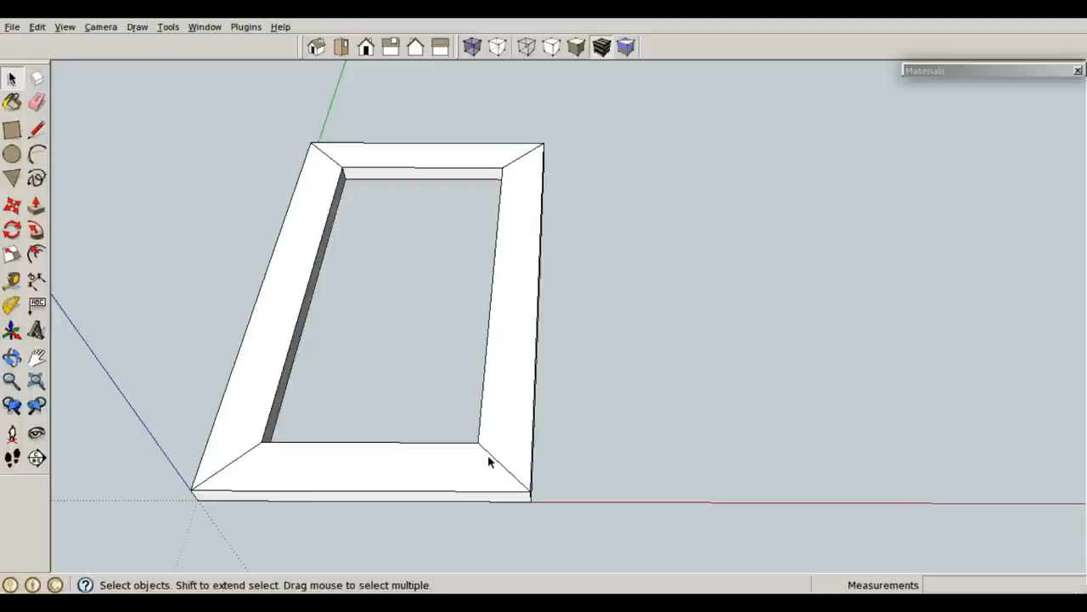
mouse_move(522, 485)
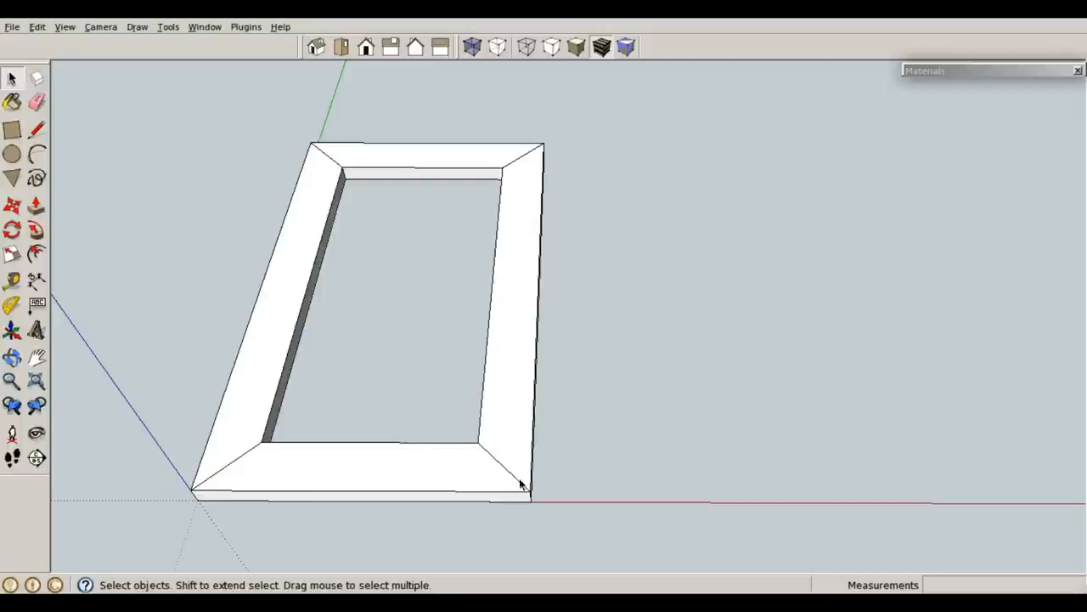
Draw a 2.20-wide upright board beside the frame, push it 0.75 thick, and make it a component
left_click(12, 130)
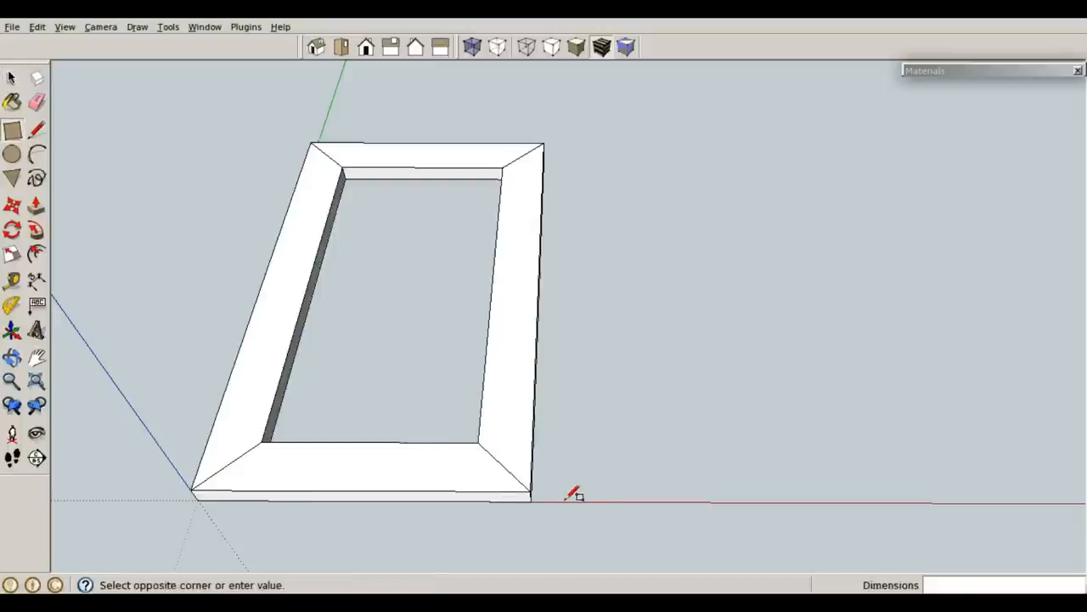
left_click_drag(560, 493, 658, 138)
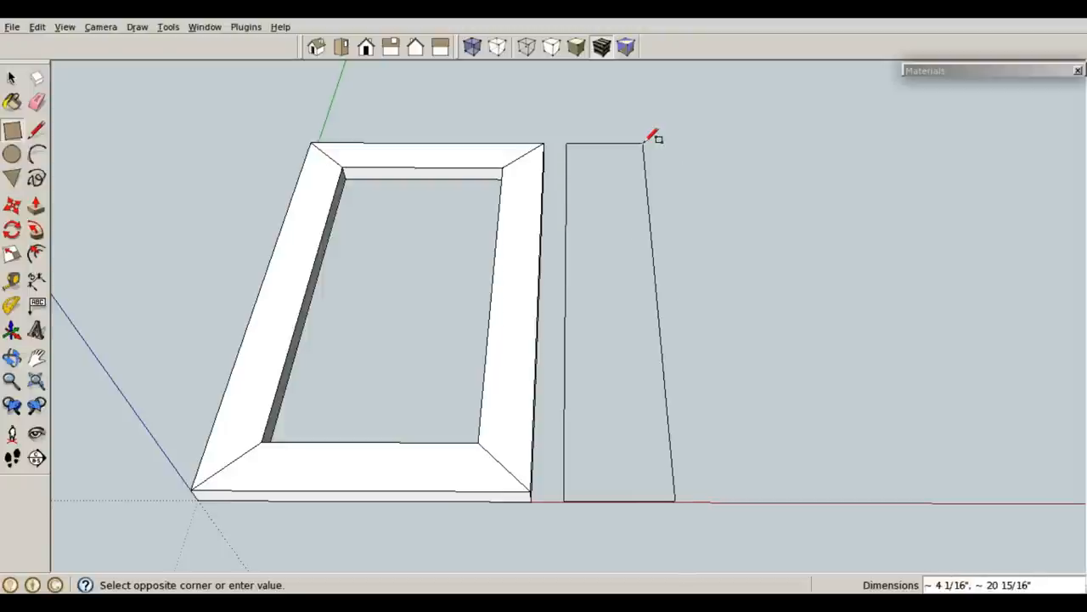
type("2.20")
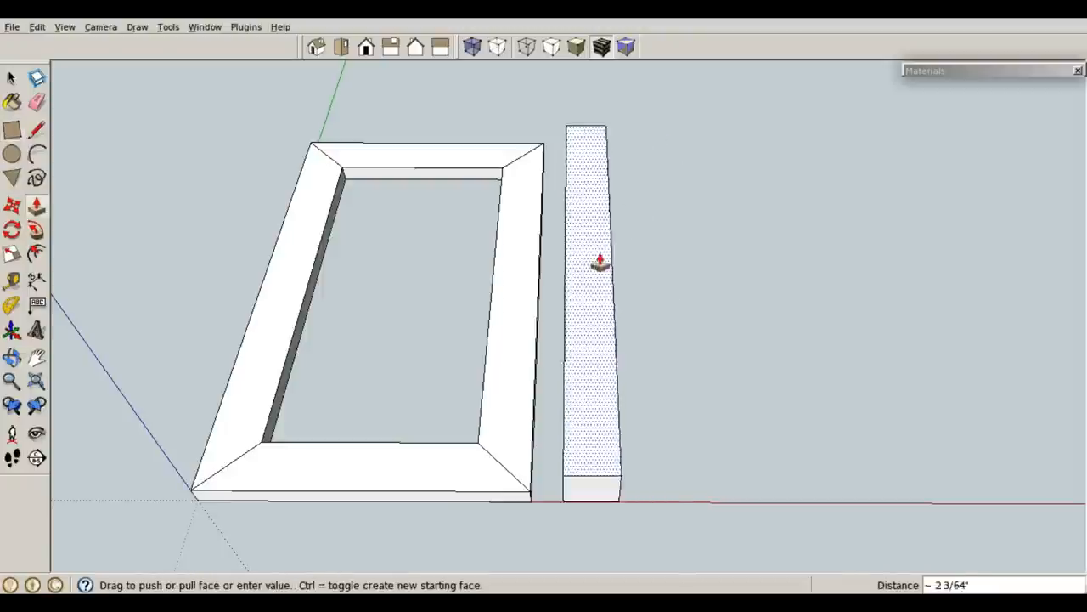
left_click_drag(598, 263, 582, 162)
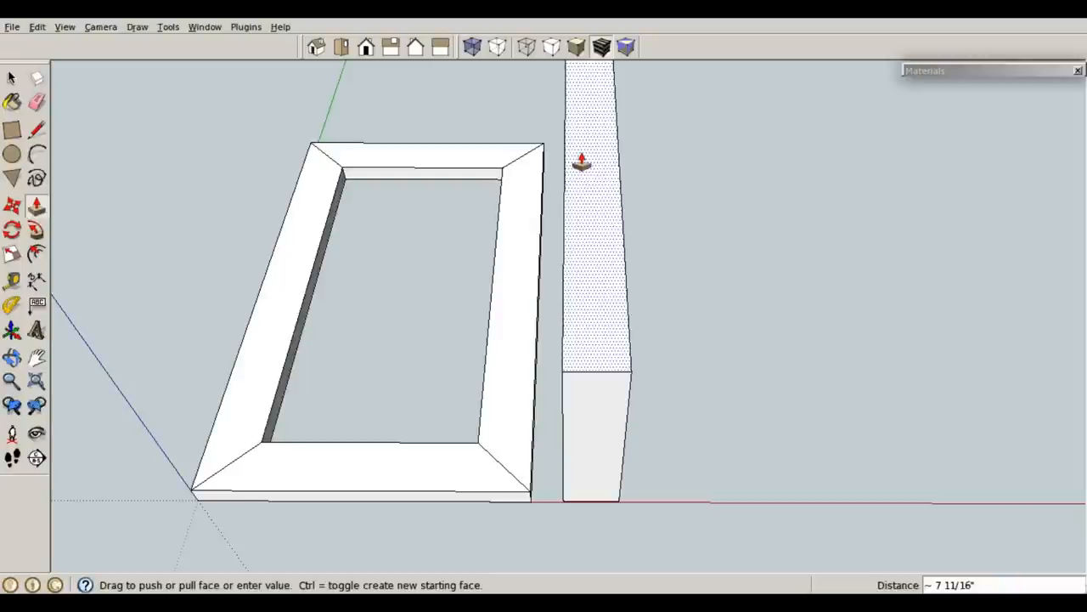
type("75")
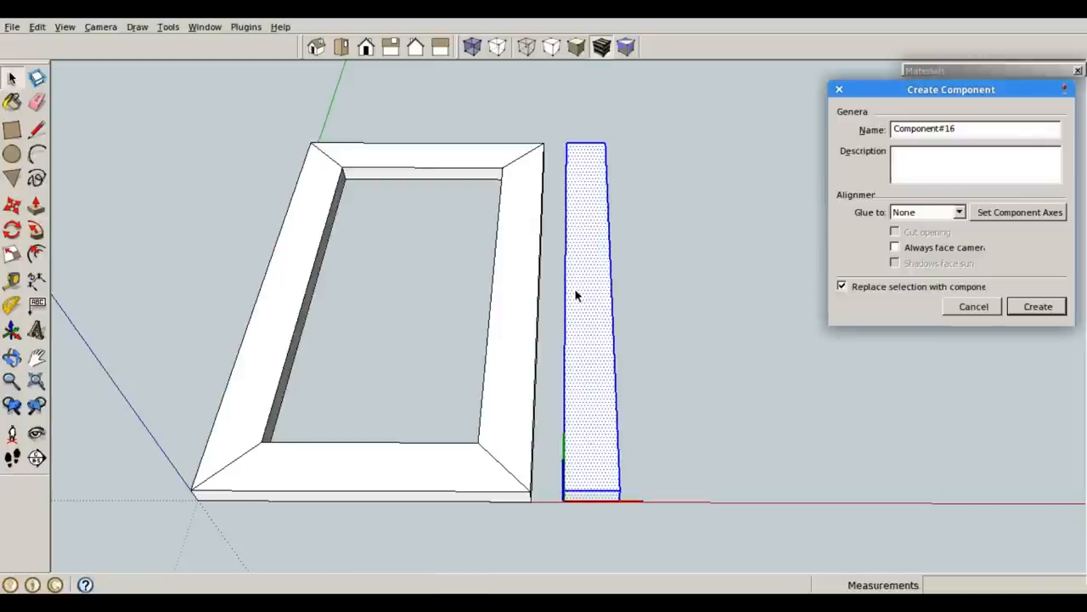
left_click(1037, 306)
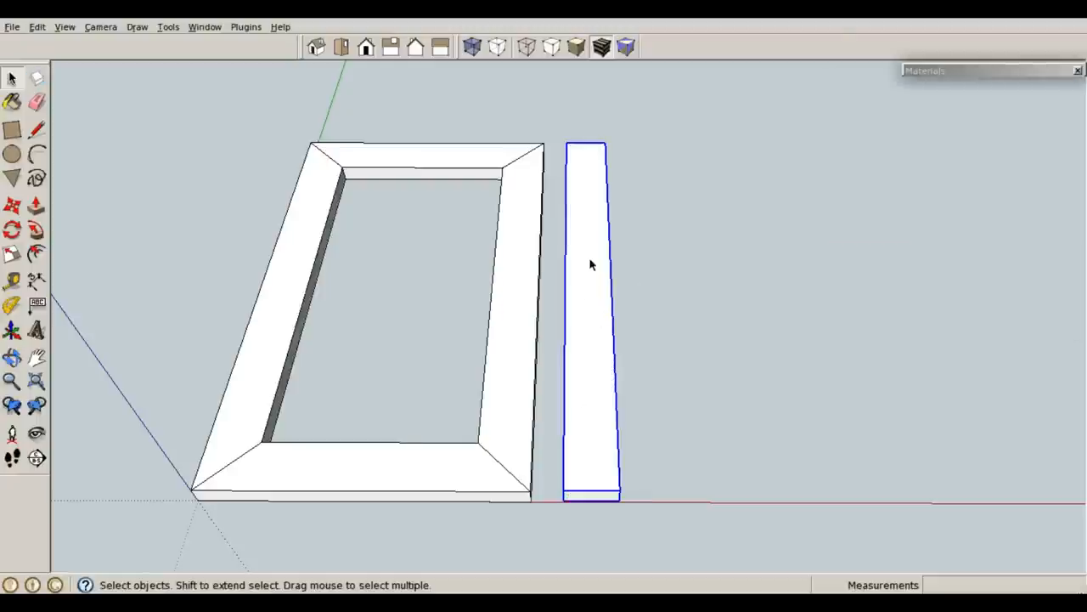
mouse_move(590, 272)
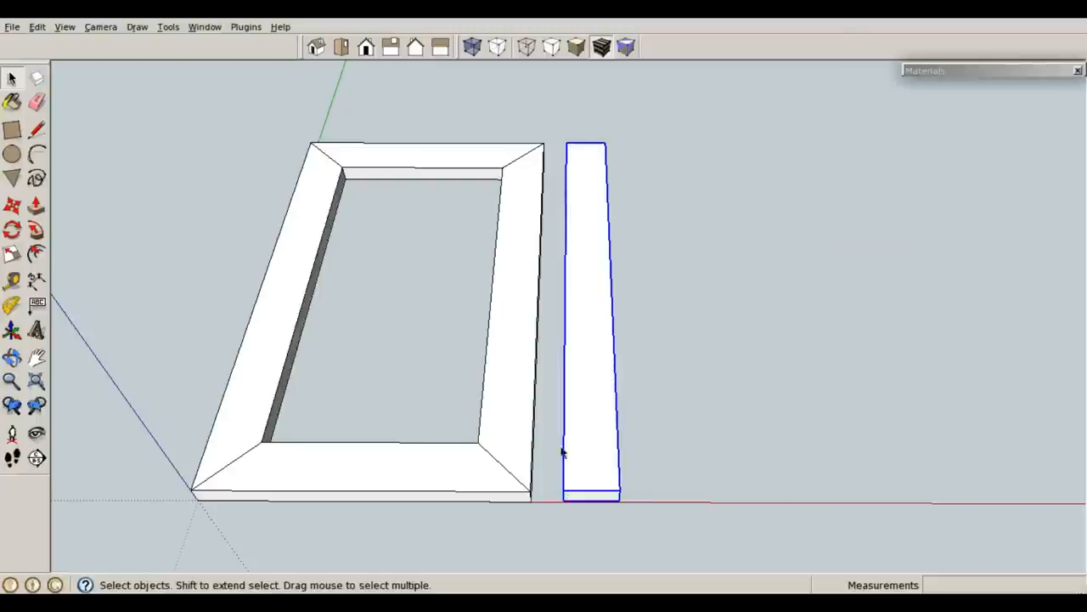
mouse_move(574, 339)
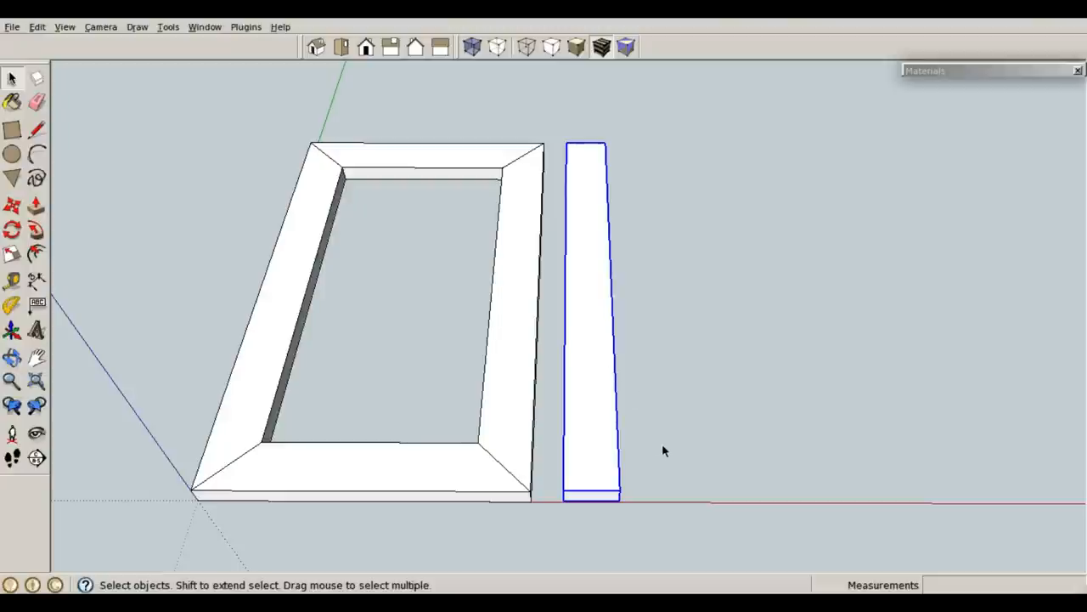
mouse_move(650, 506)
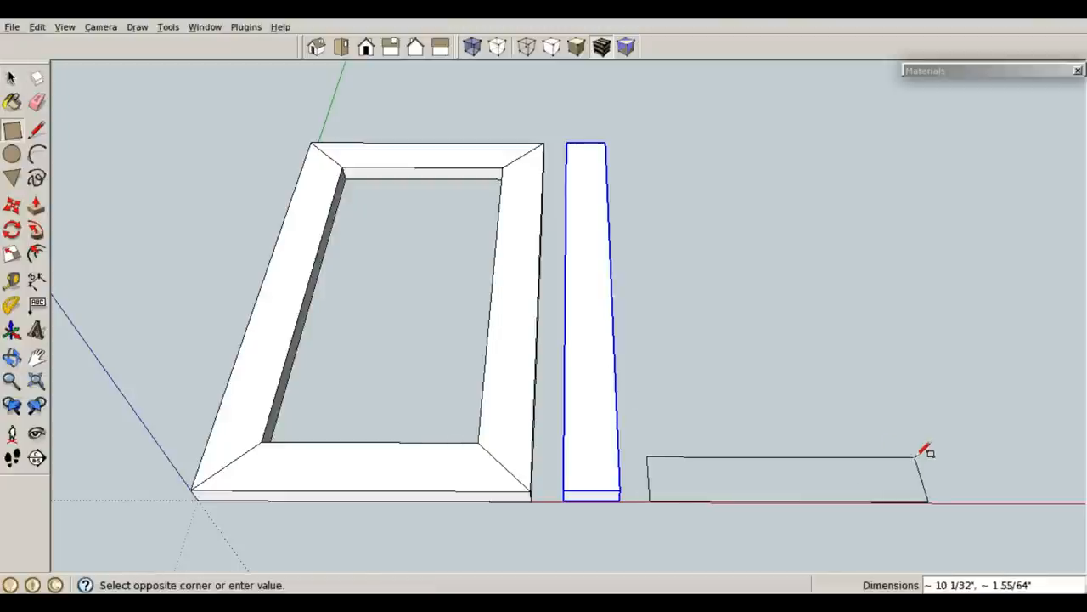
Draw a 12 by 2.2 rectangle right of the upright's lower end and push it up 0.75
type("12.2")
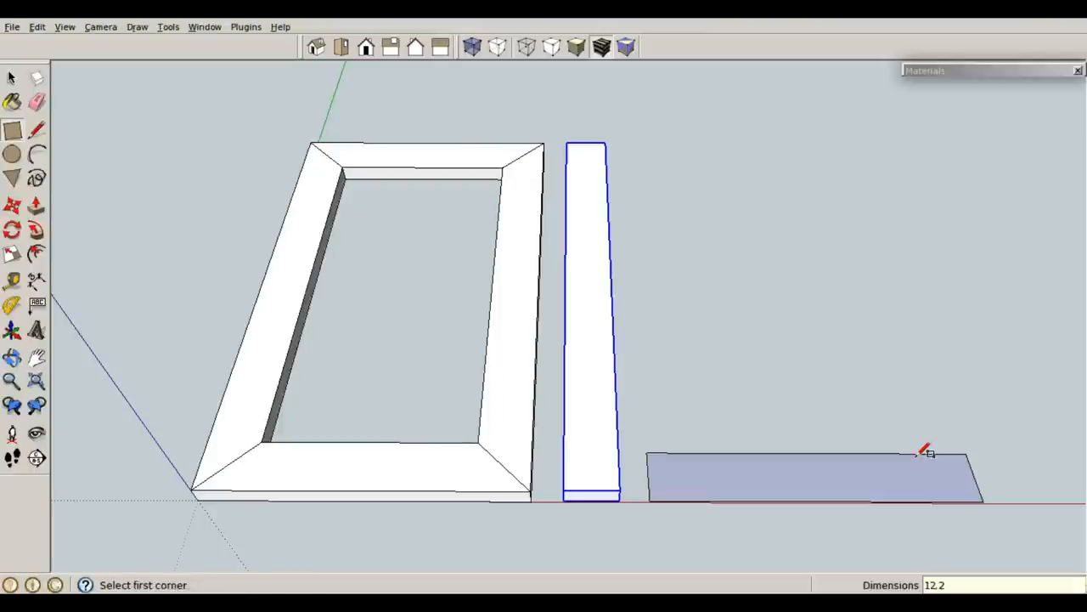
left_click(12, 206)
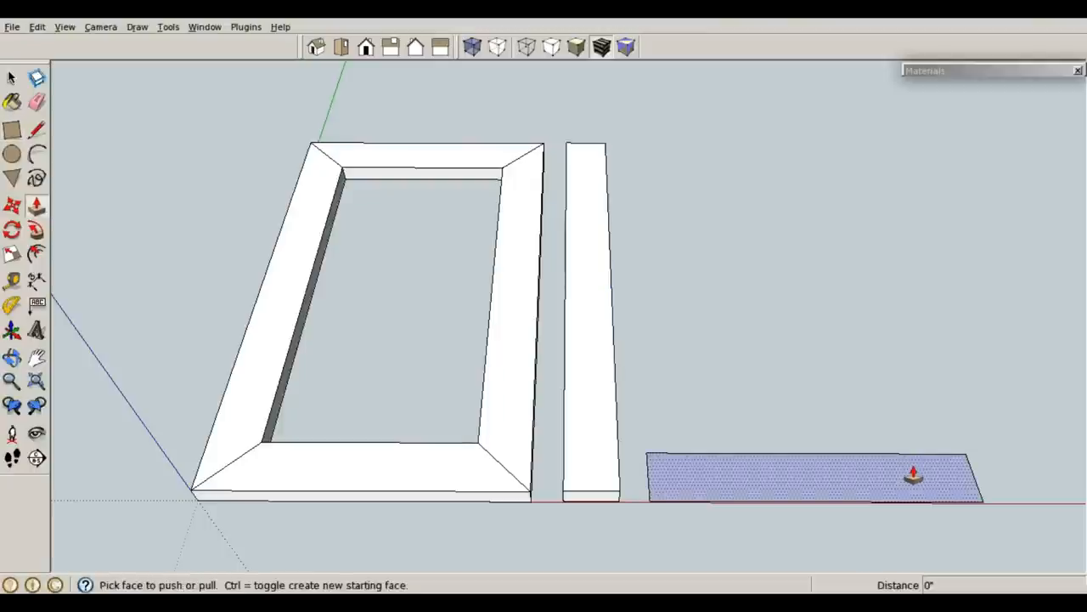
left_click_drag(913, 474, 928, 146)
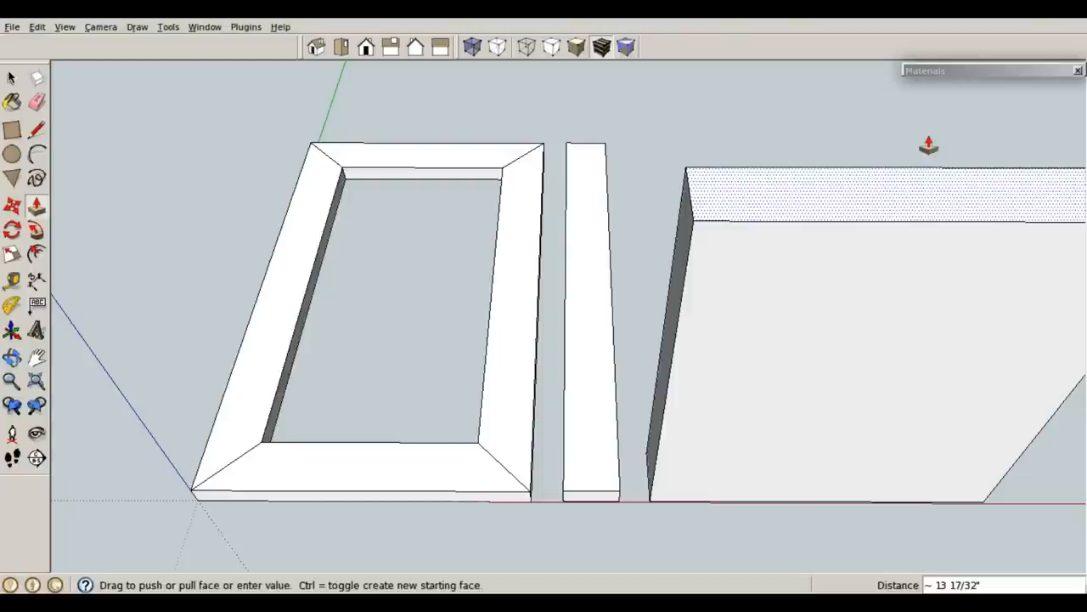
type("75")
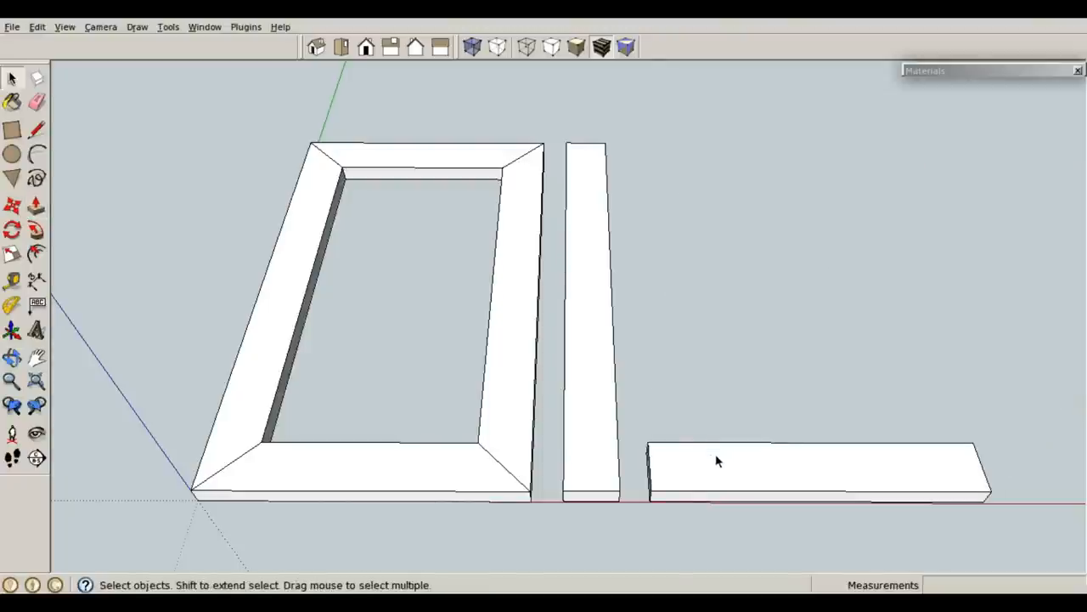
Make the horizontal board a red component overlapping the upright board's bottom end
left_click(722, 472)
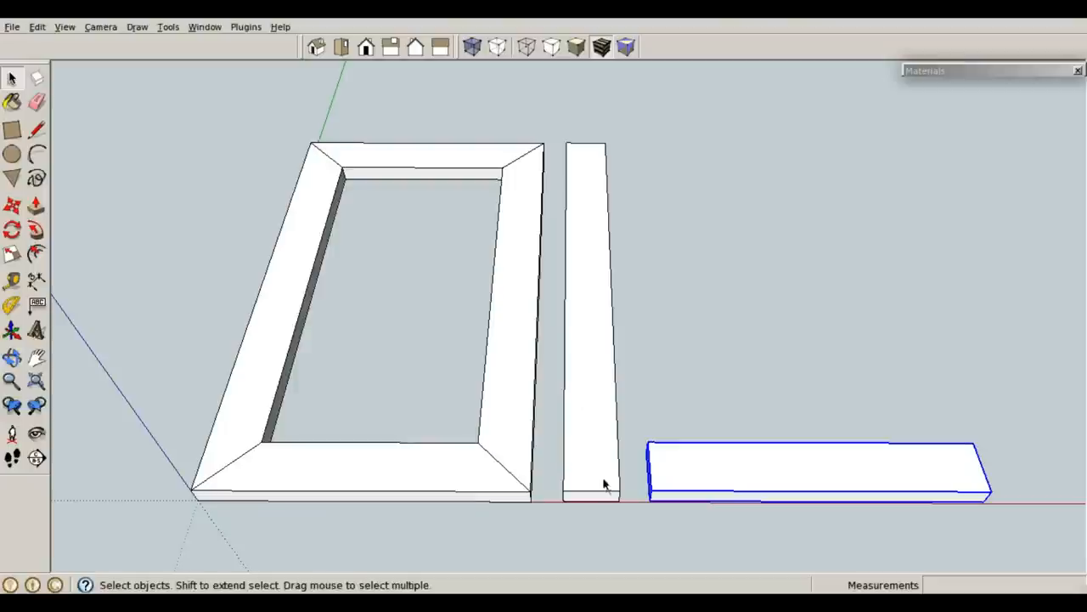
mouse_move(594, 522)
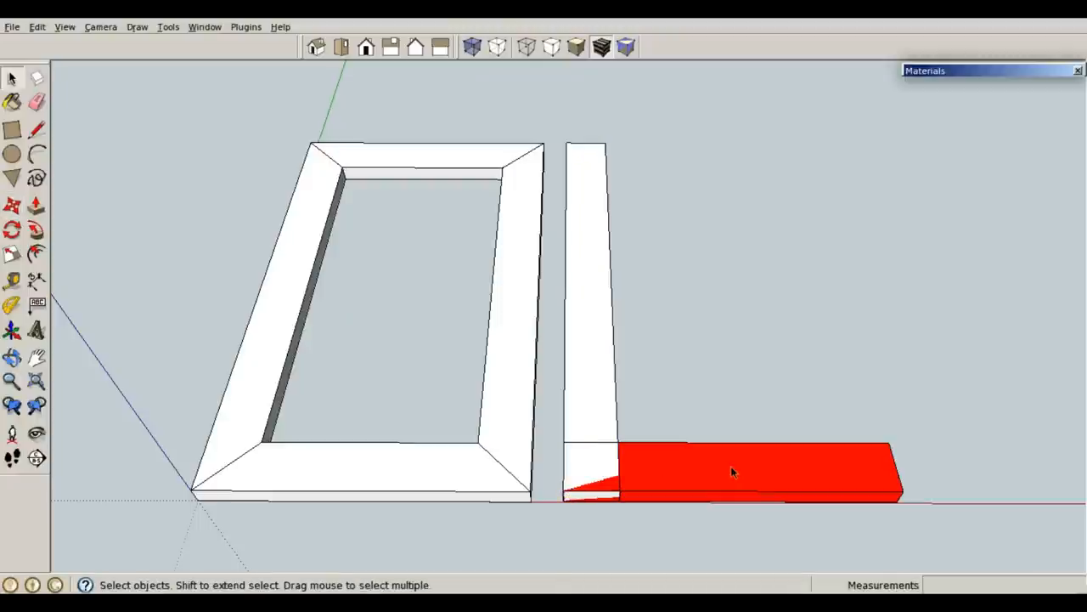
left_click(733, 467)
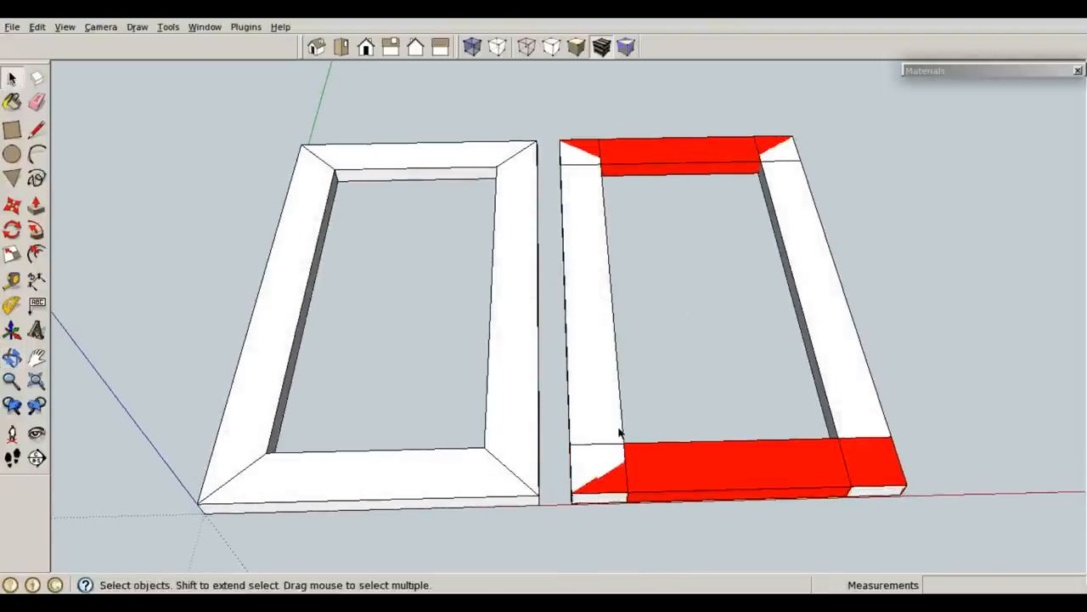
mouse_move(578, 172)
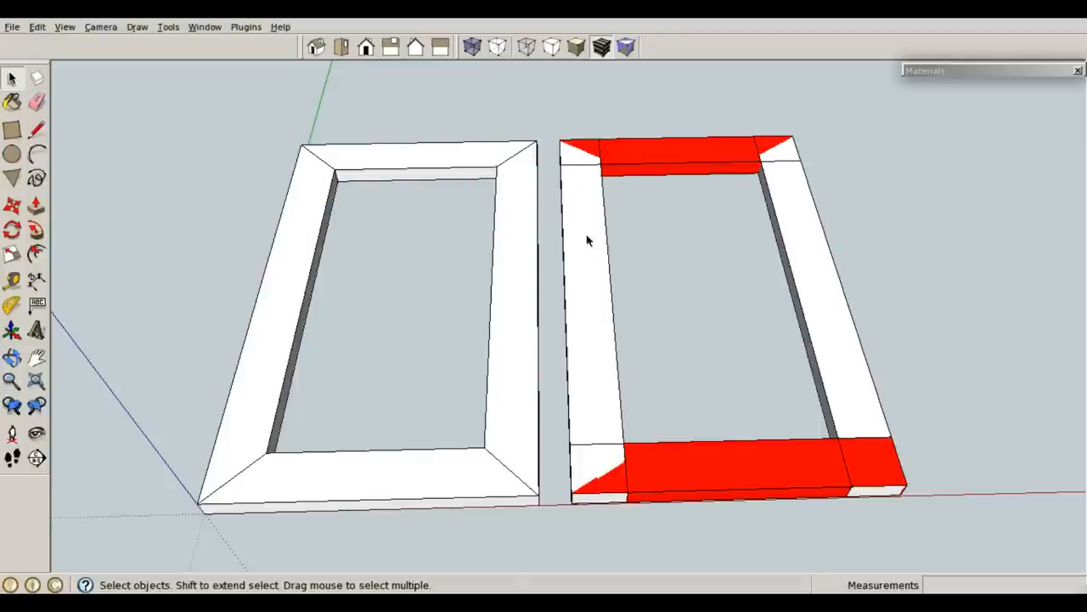
mouse_move(592, 486)
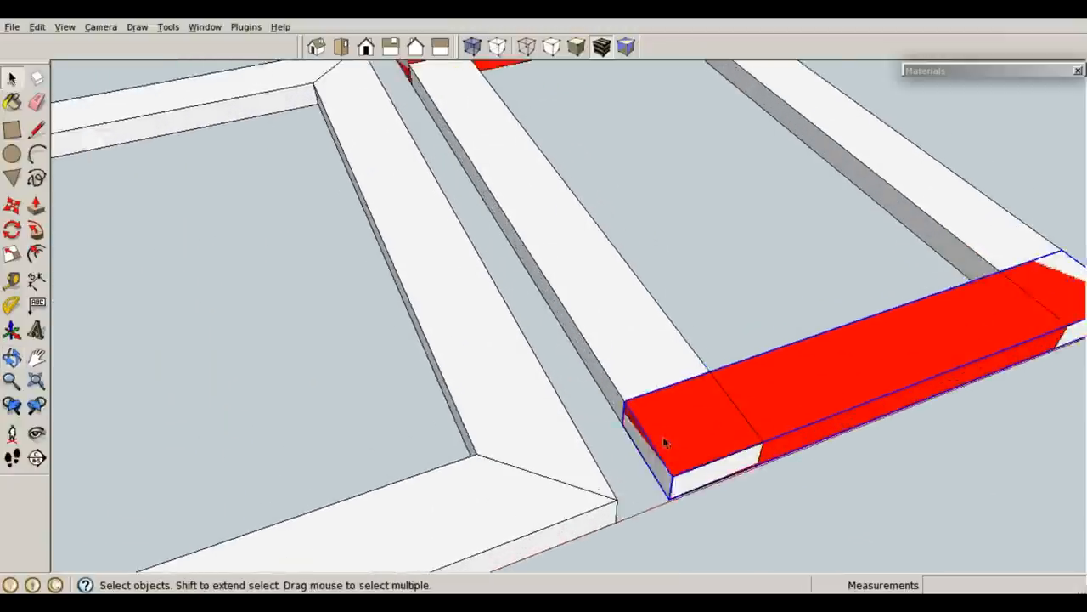
Mark cut lines at both ends of the red bottom piece and push them down to half thickness
left_click_drag(667, 442, 608, 436)
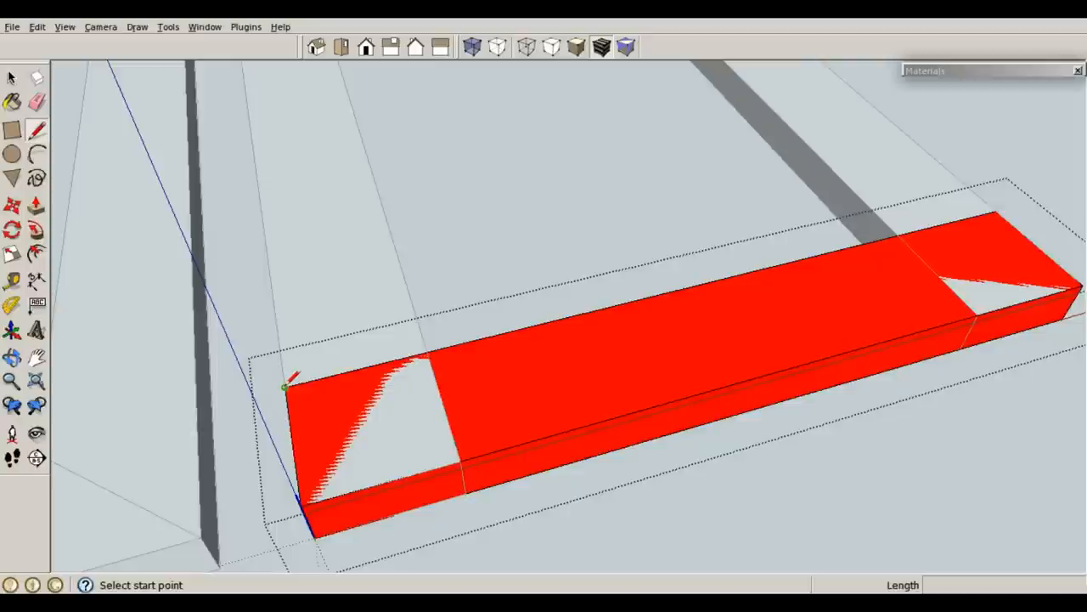
mouse_move(654, 289)
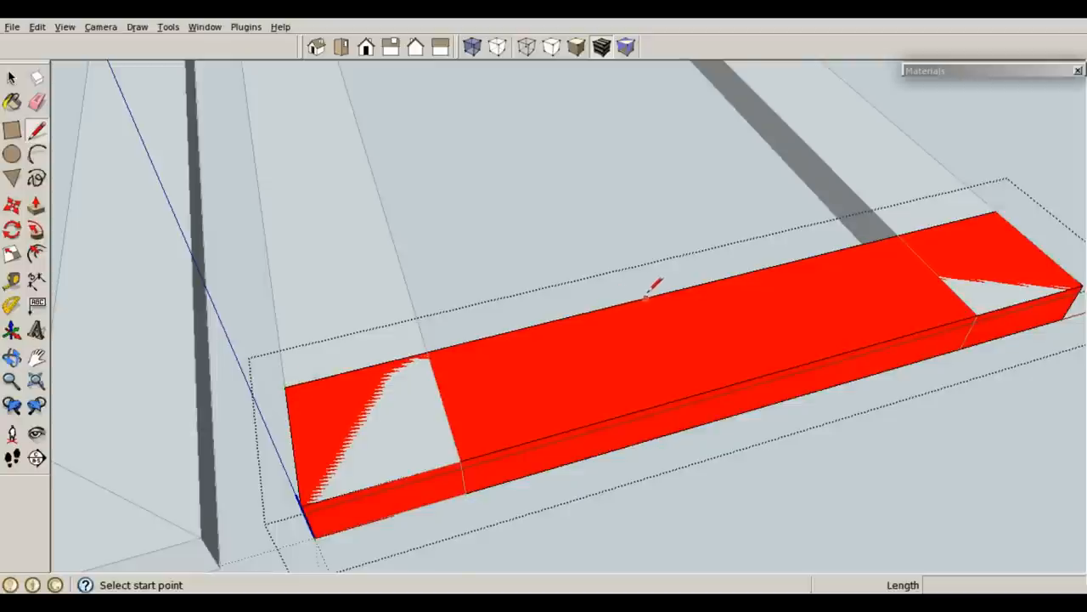
mouse_move(688, 285)
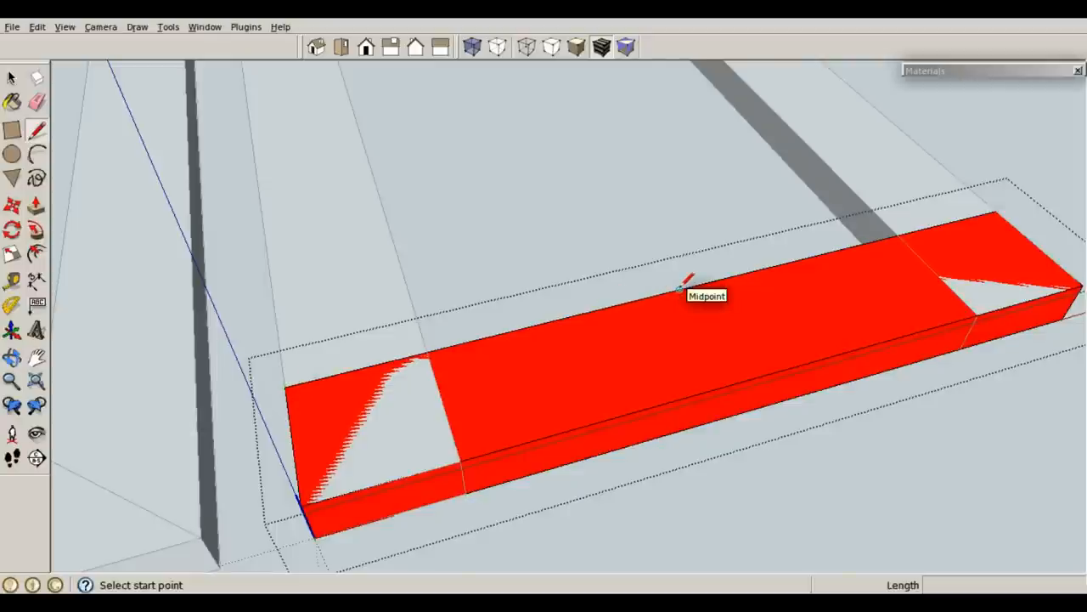
mouse_move(404, 459)
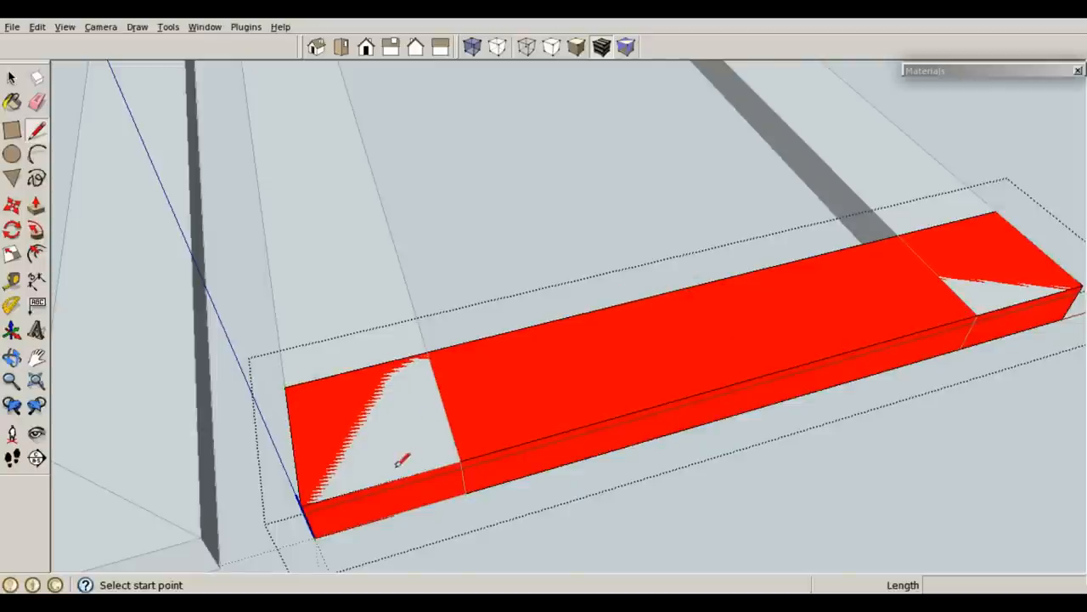
mouse_move(743, 378)
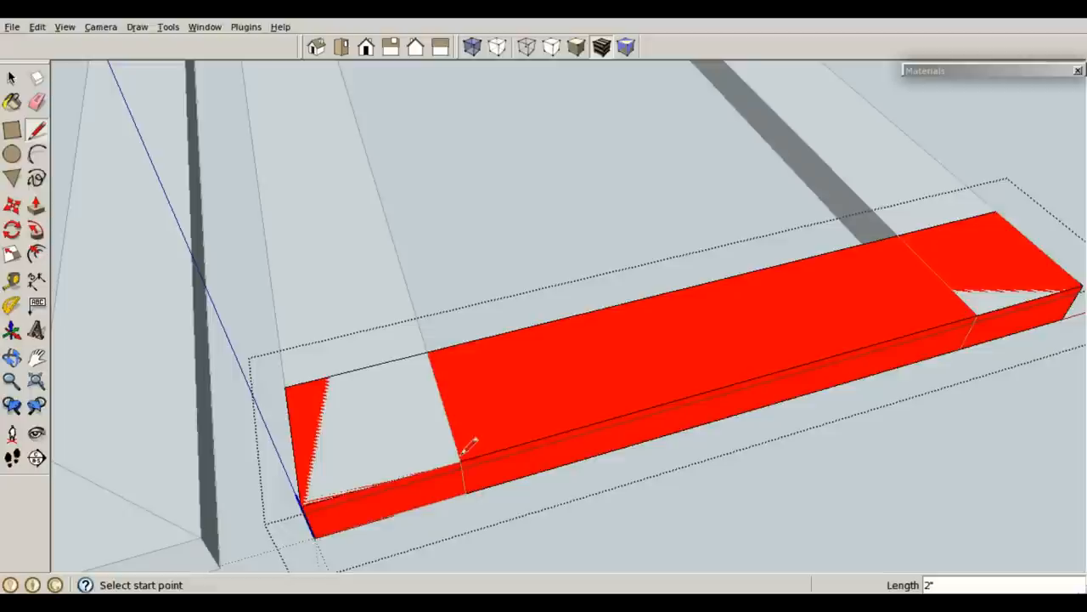
mouse_move(900, 234)
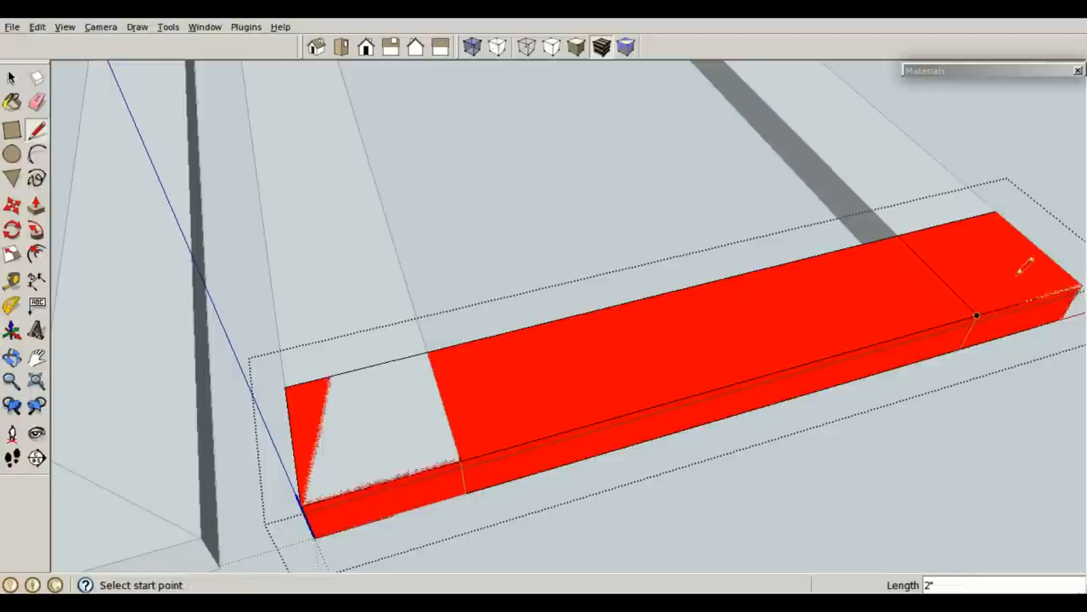
left_click(11, 77)
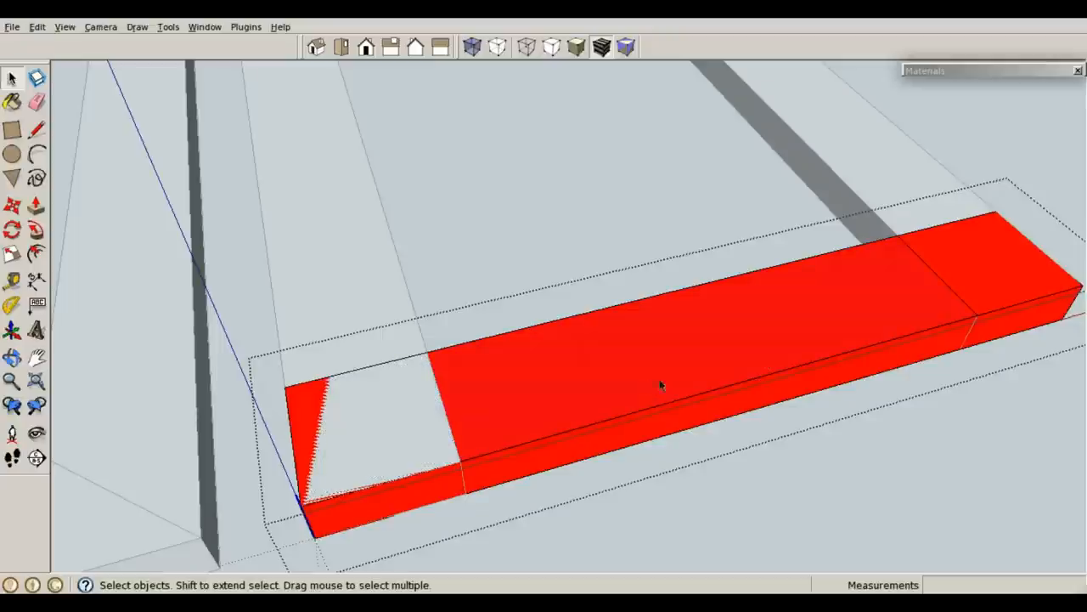
mouse_move(481, 394)
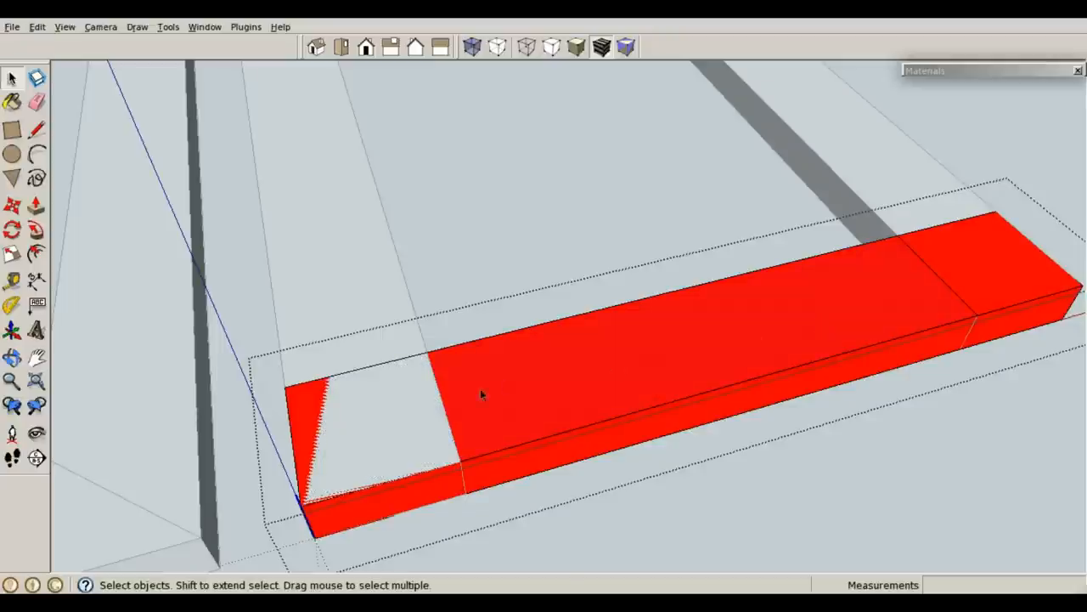
left_click(37, 206)
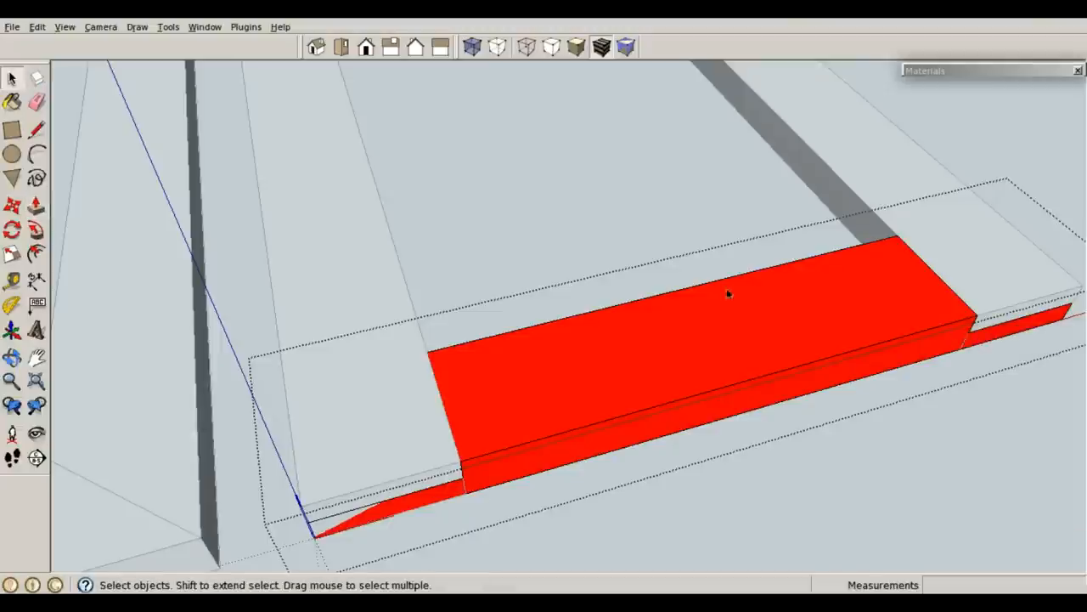
mouse_move(650, 272)
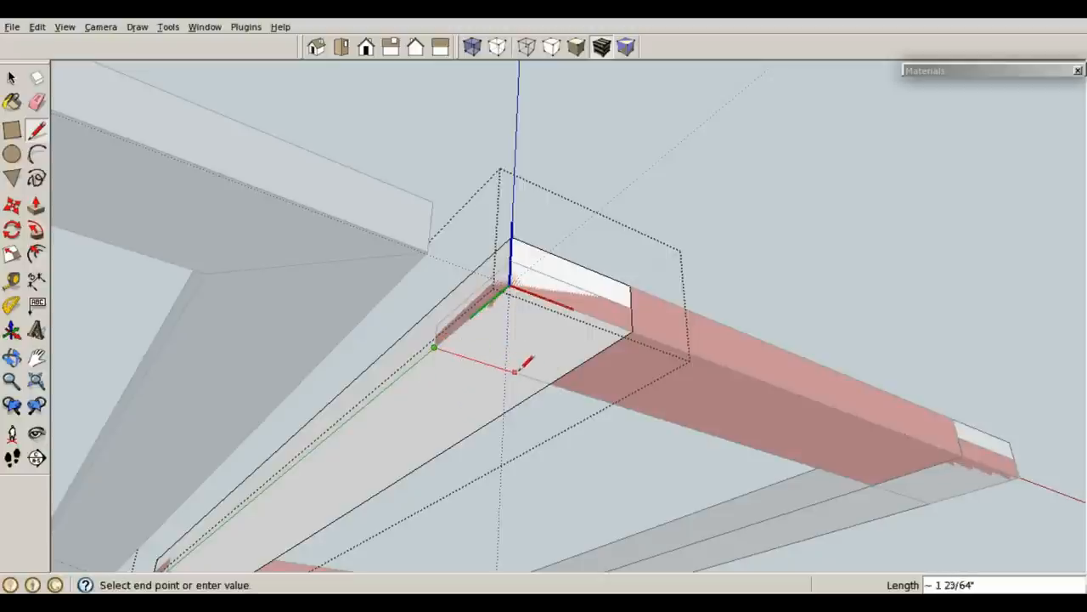
Draw the cut line on the upright's underside and push its end in 3/8 inch
left_click(36, 205)
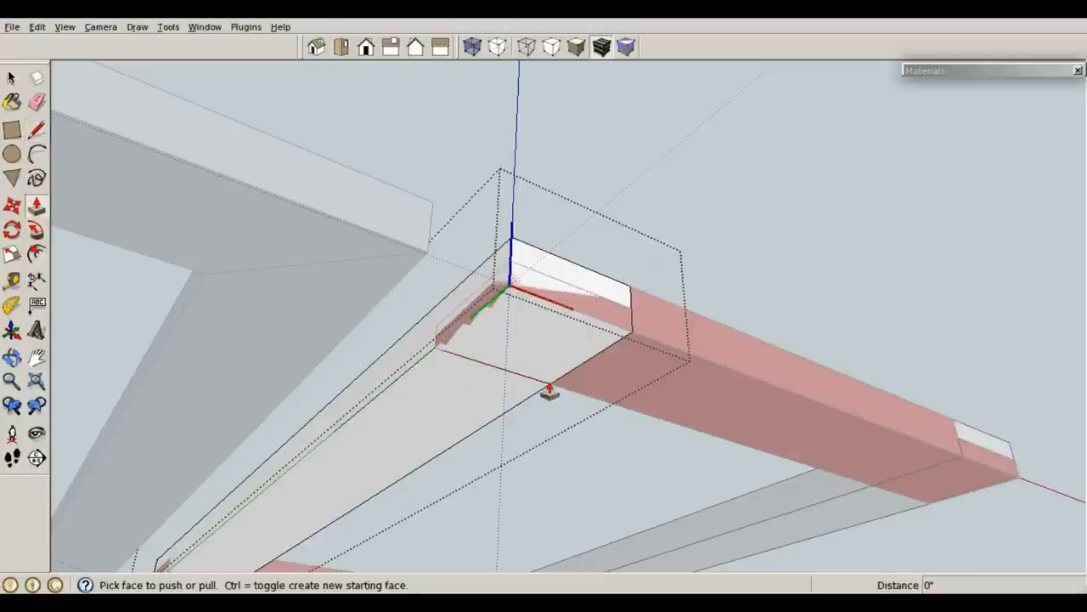
left_click_drag(549, 391, 628, 322)
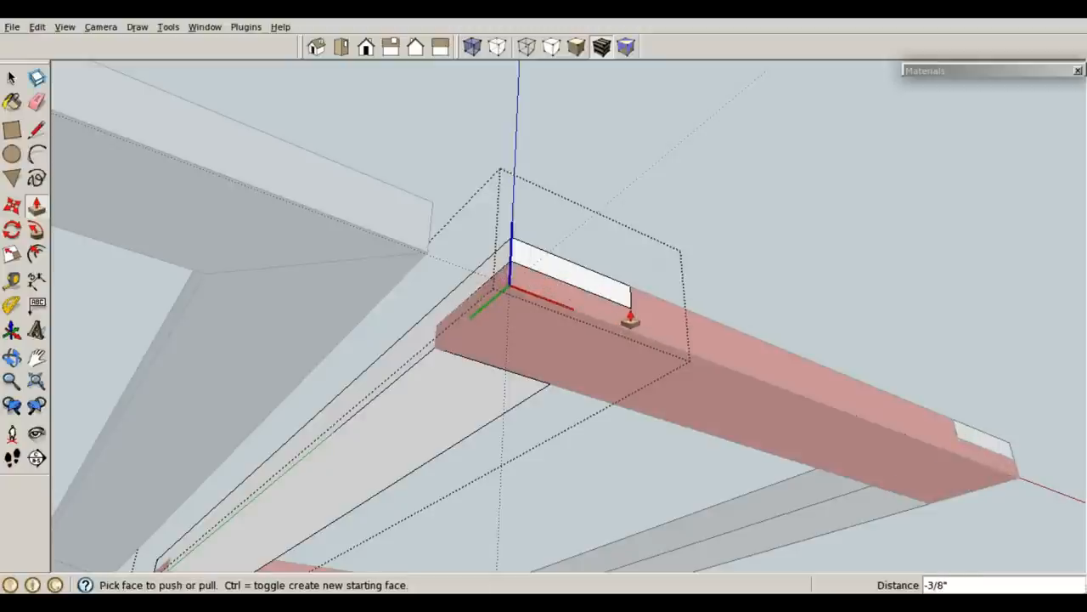
left_click(12, 77)
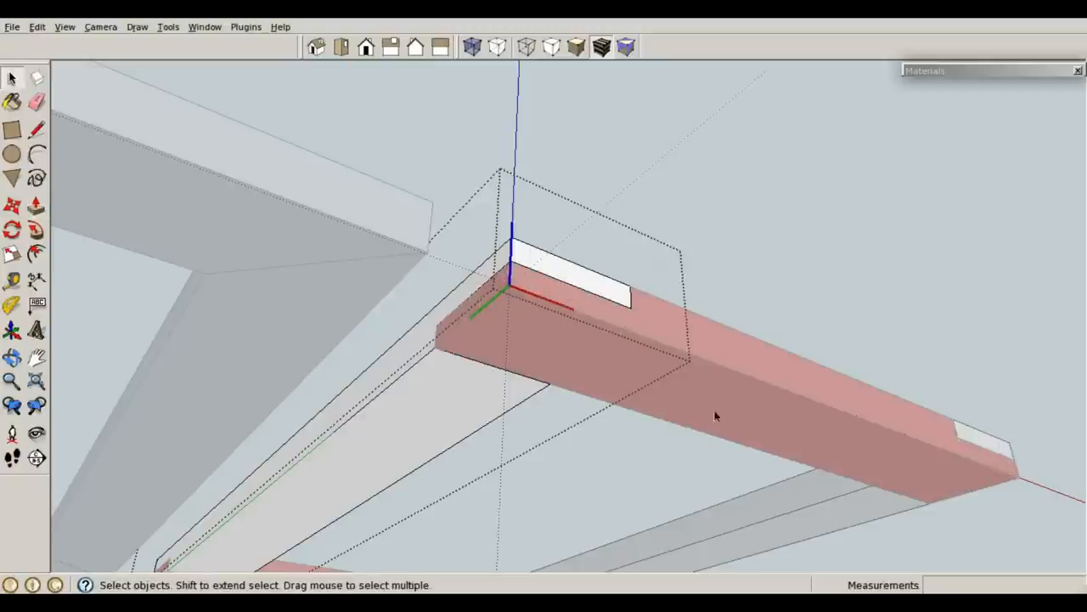
mouse_move(836, 497)
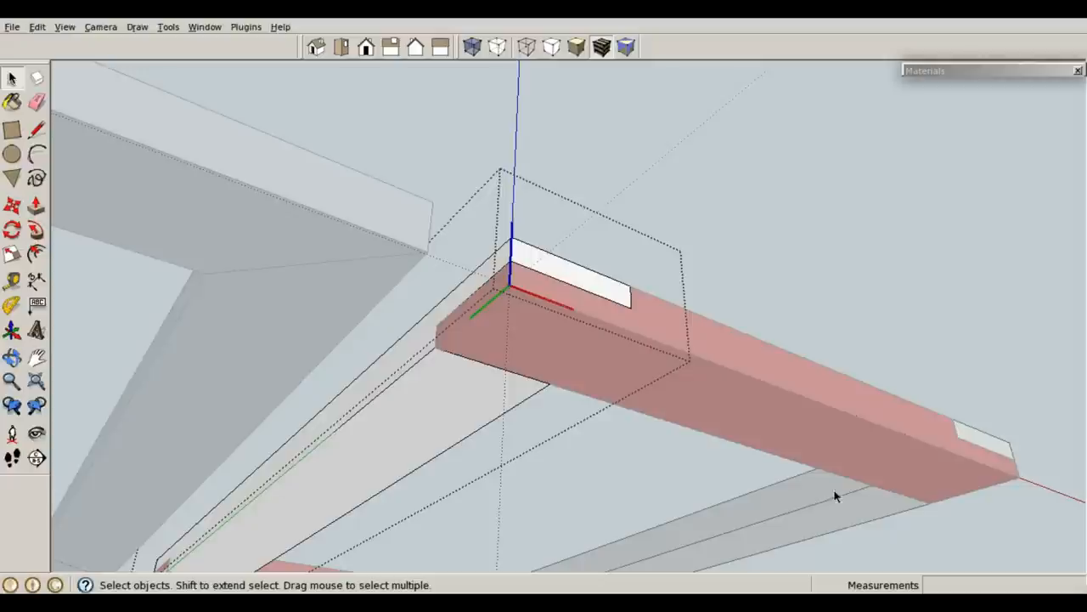
mouse_move(1006, 454)
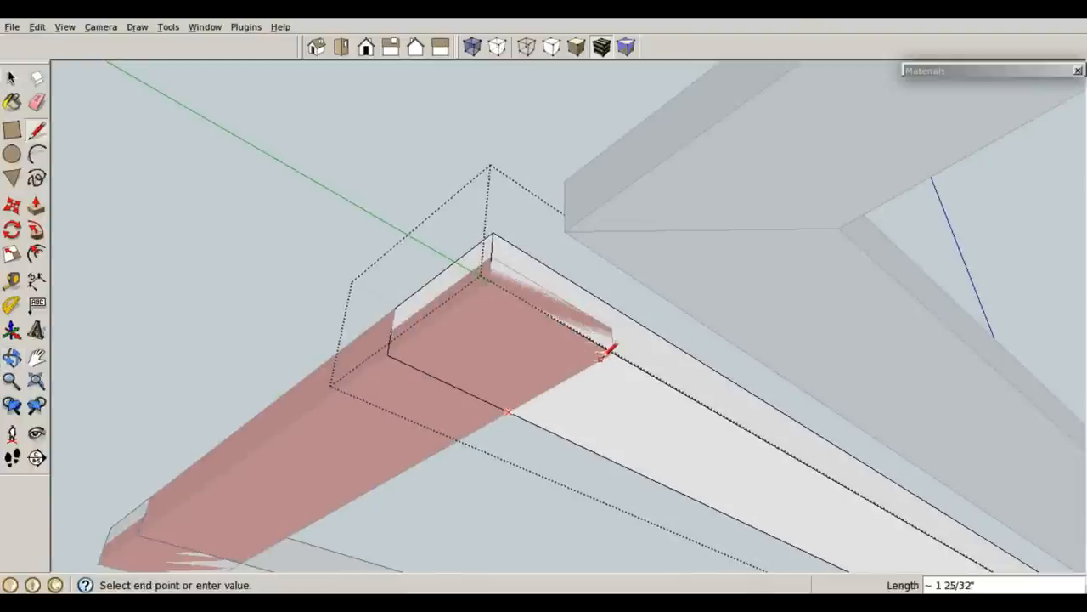
Mark a cut line across the other white upright's end for its lap notch
left_click(36, 204)
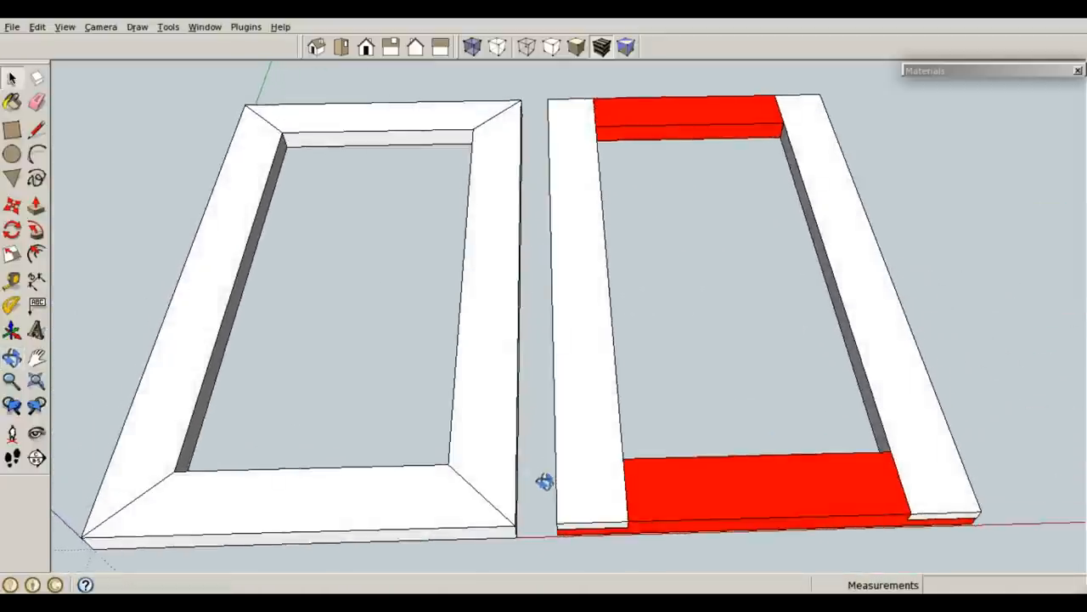
Orbit out to a higher, wider view of the mitered and half-lap frames
left_click_drag(544, 481, 679, 367)
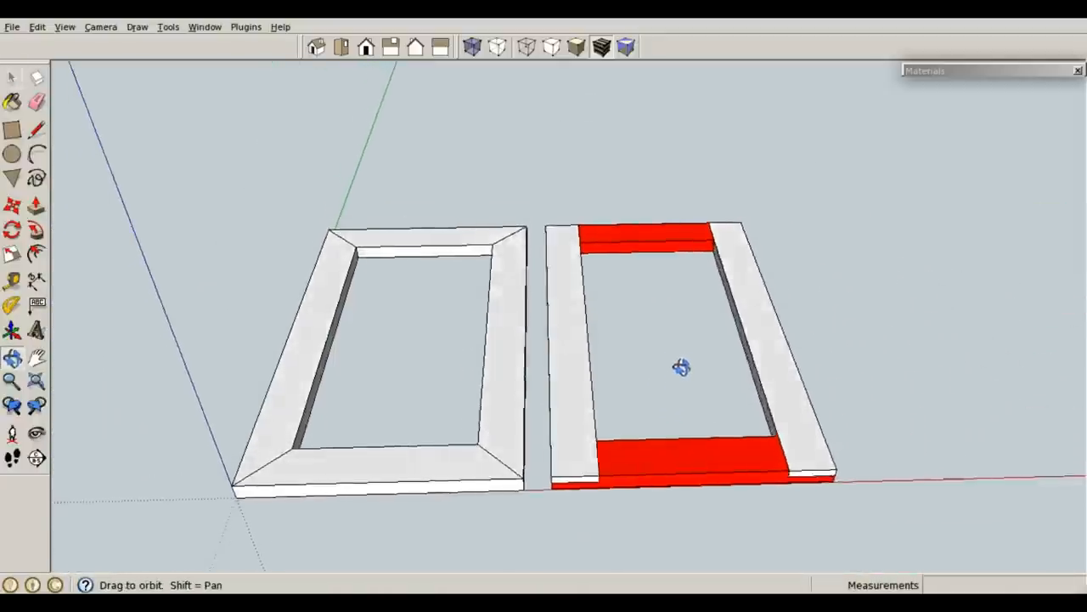